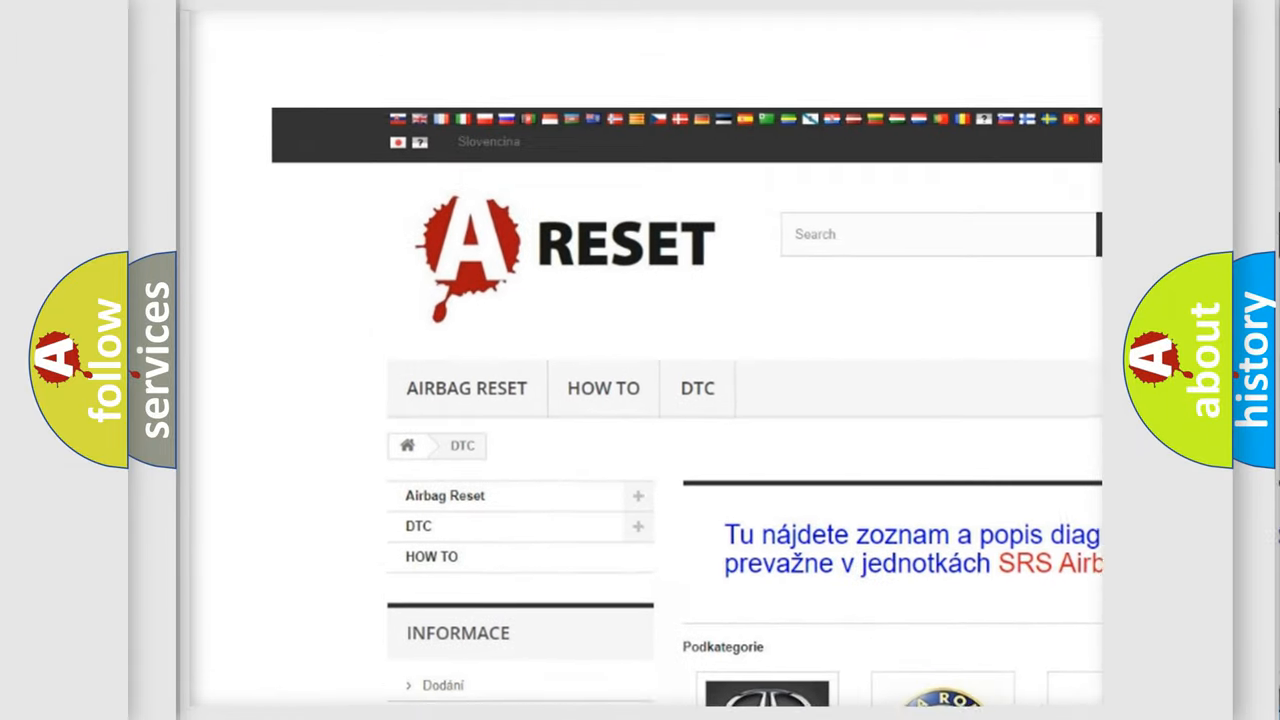
Open the Buick DTC page and skim its list of airbag codes from B0002 onward
scroll("down", 3)
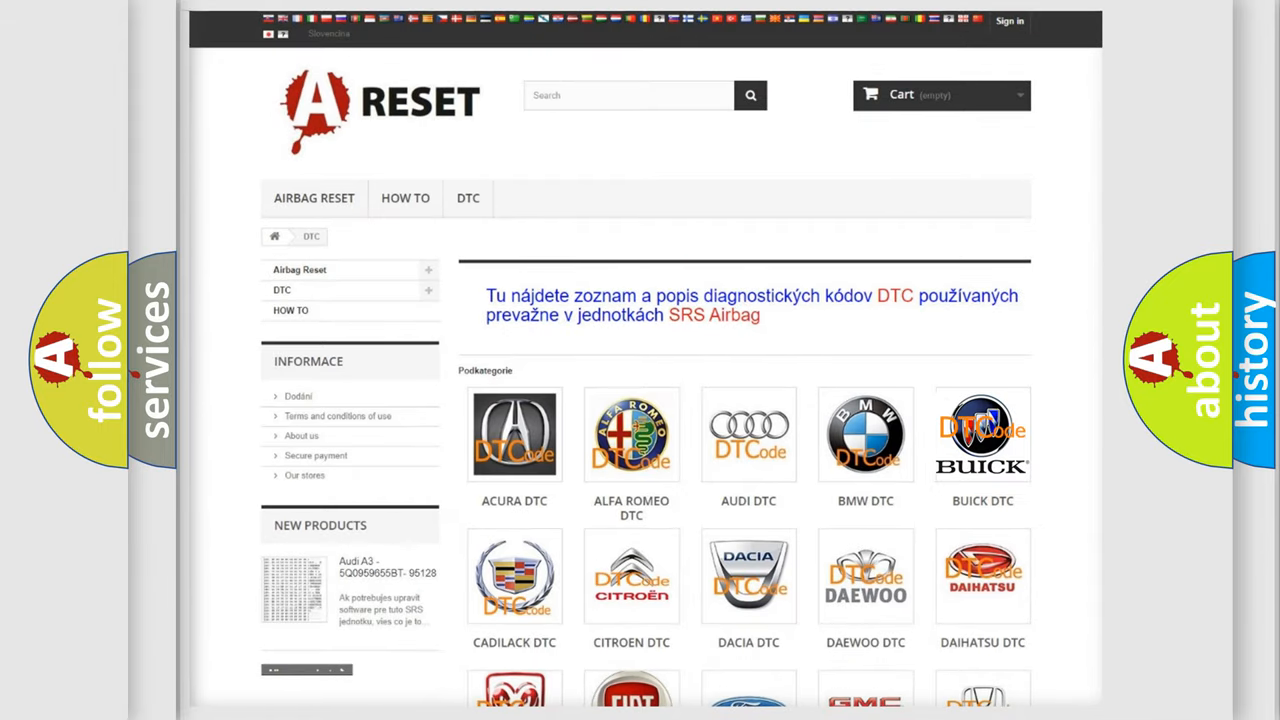
left_click(982, 434)
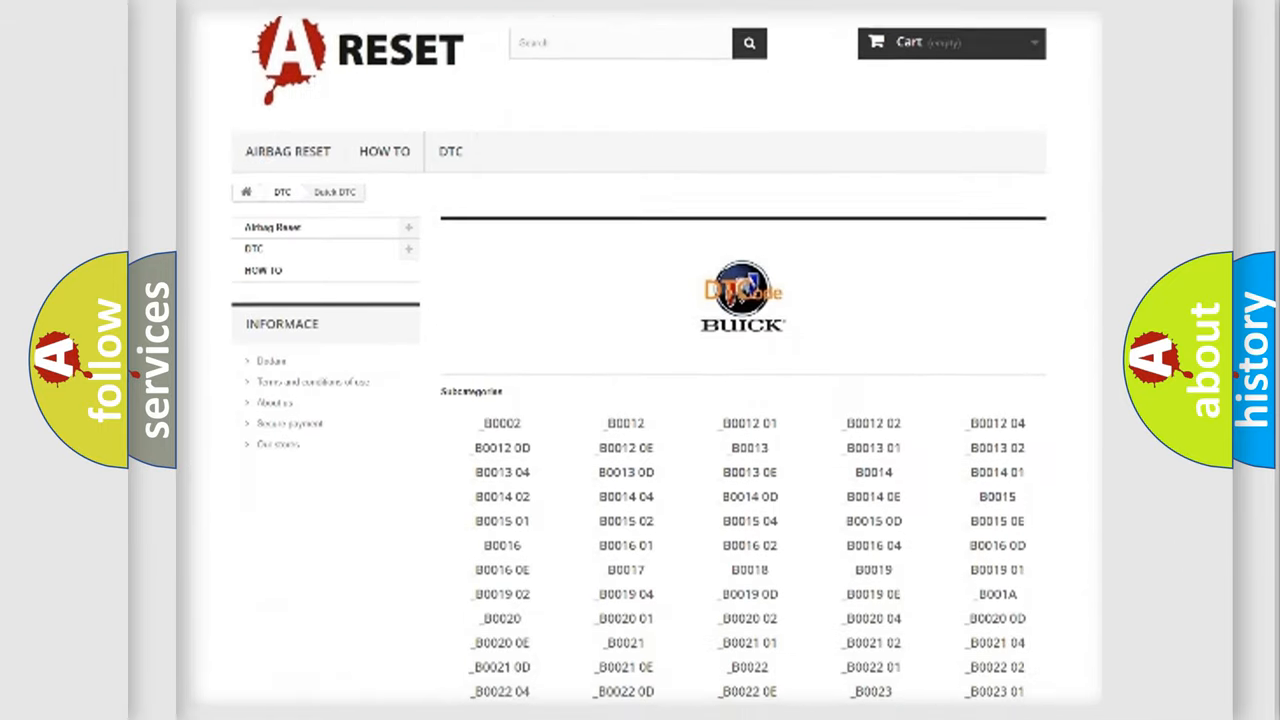
scroll("down", 3)
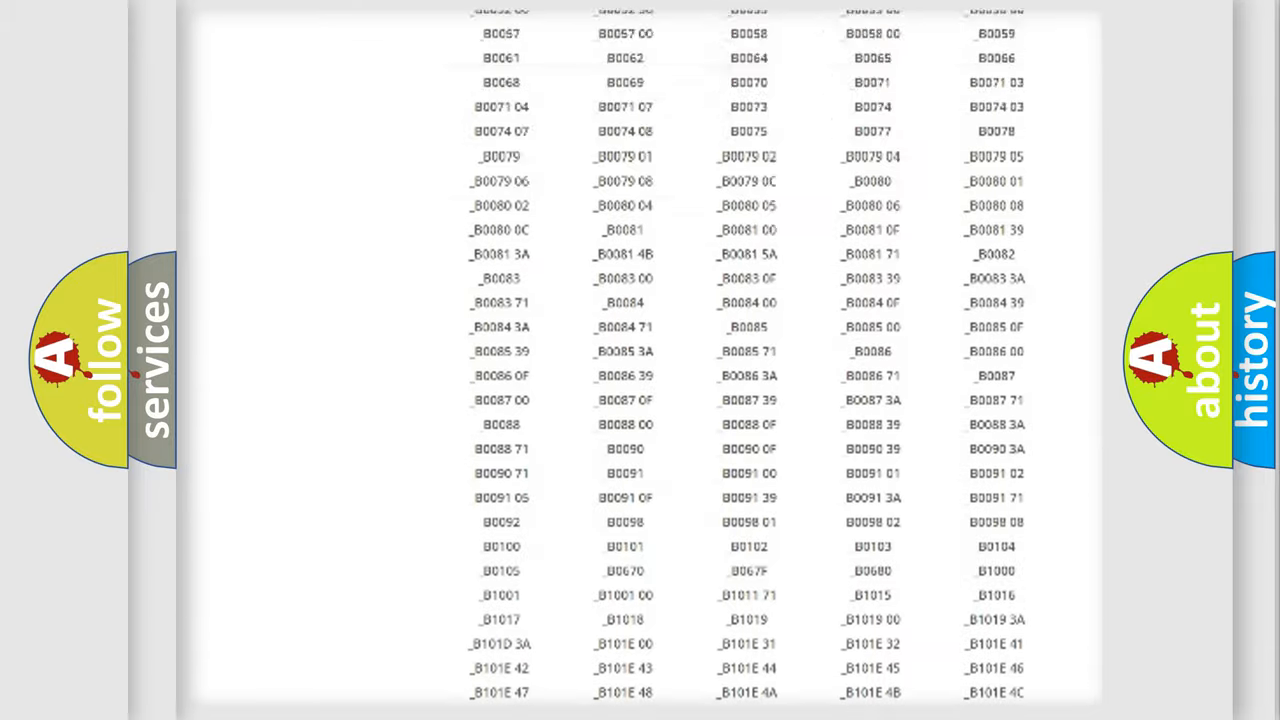
scroll("up", 3)
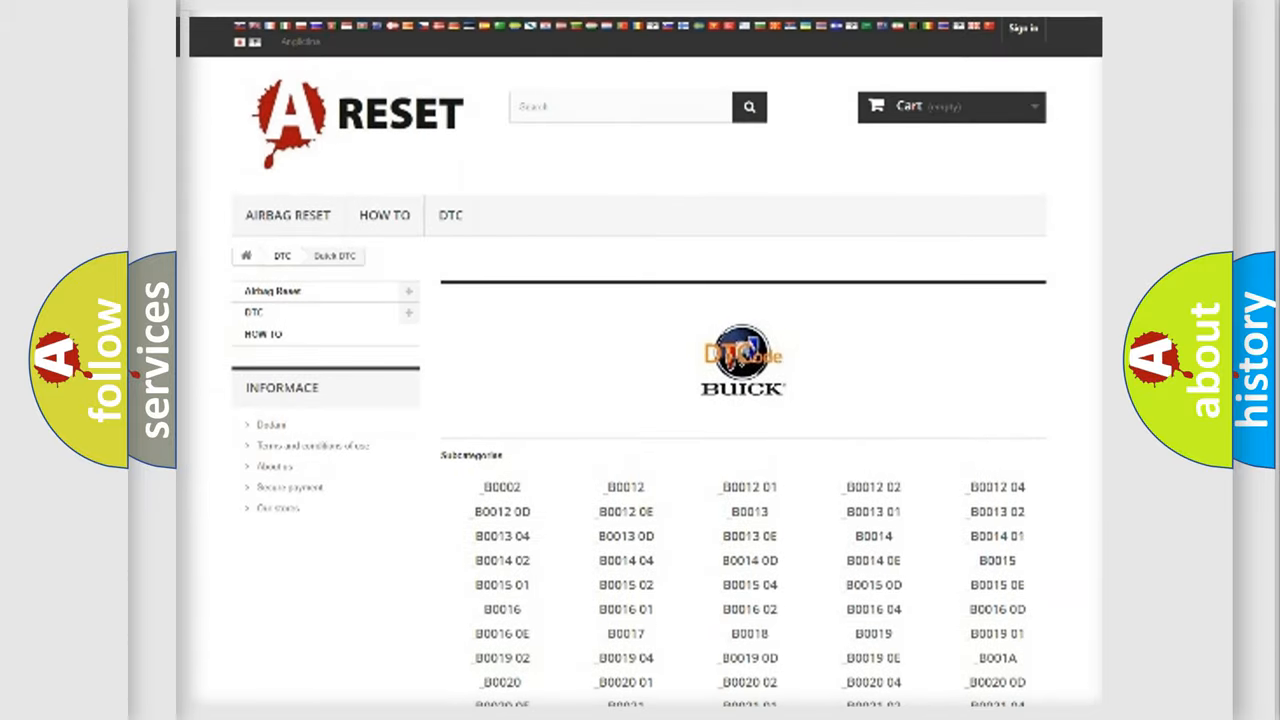